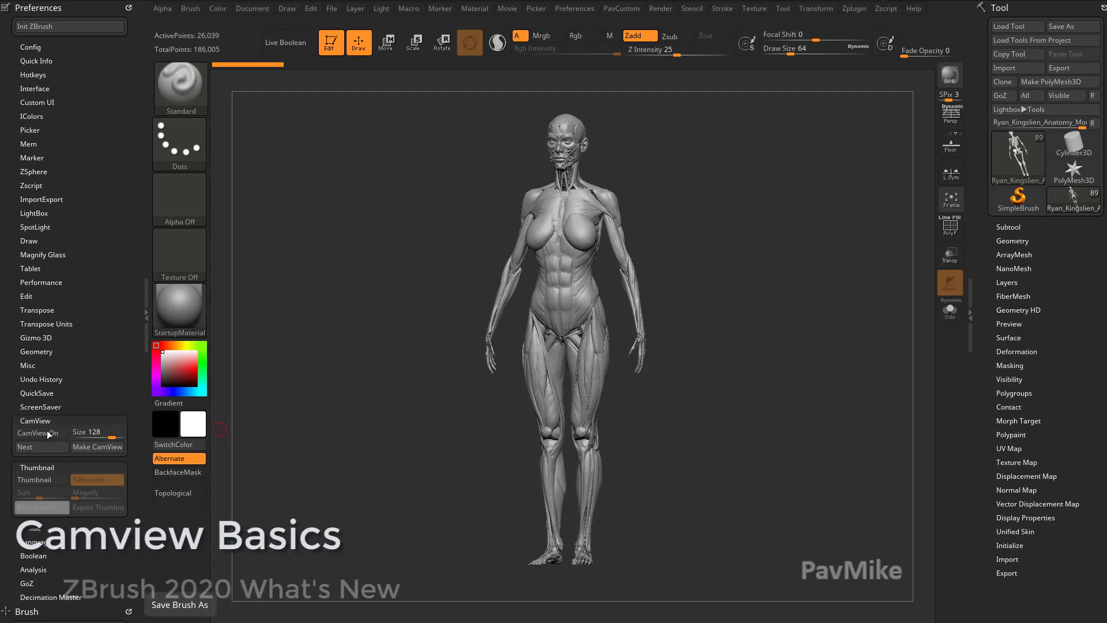
Enable CamView in Preferences and orbit the anatomy figure toward a side profile.
left_click(37, 432)
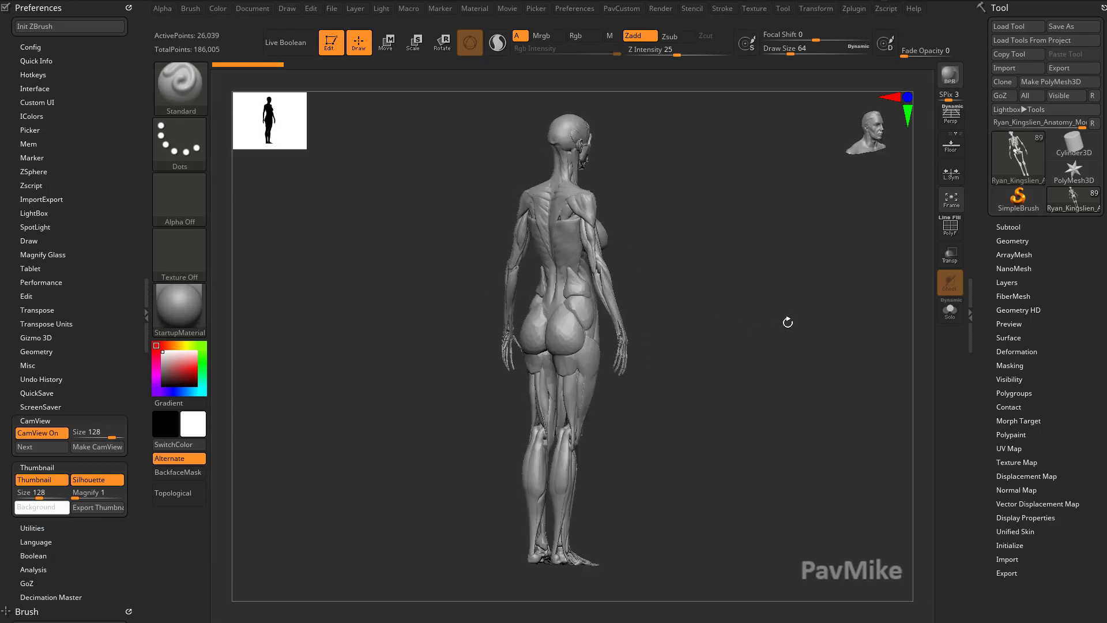
left_click_drag(788, 322, 764, 275)
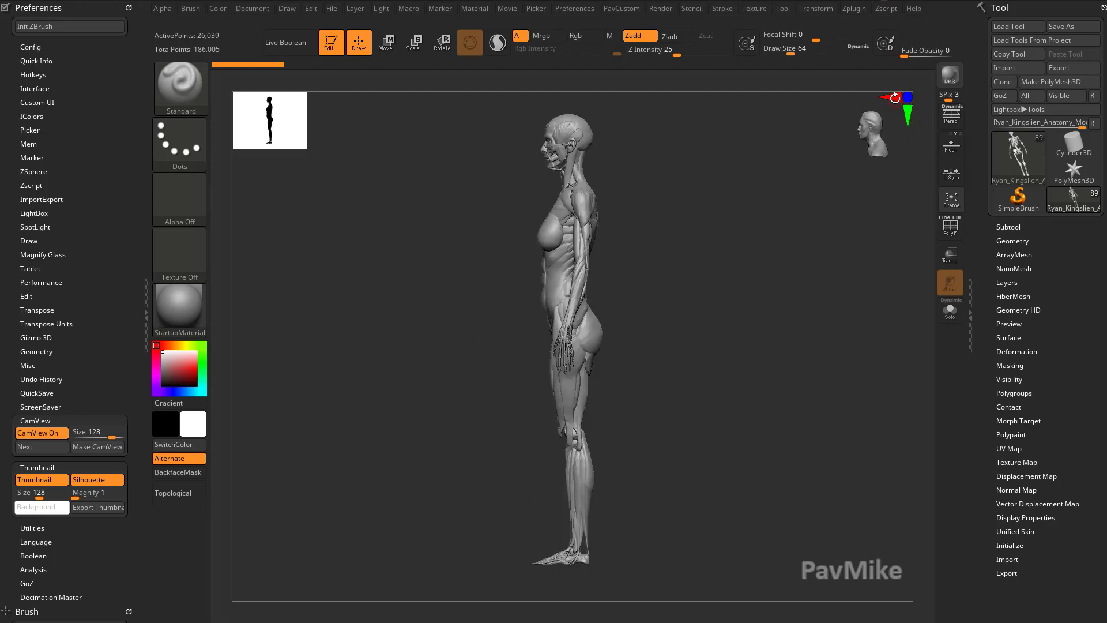
Orbit the anatomy figure from a front three-quarter view around to its back.
left_click_drag(572, 283, 798, 284)
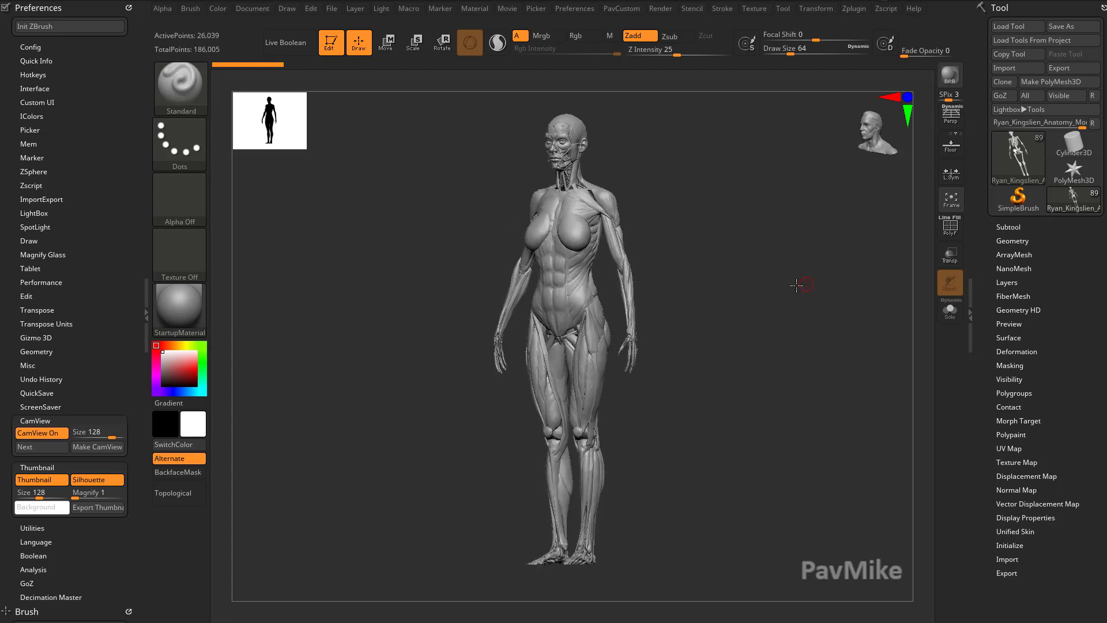
left_click_drag(800, 285, 769, 272)
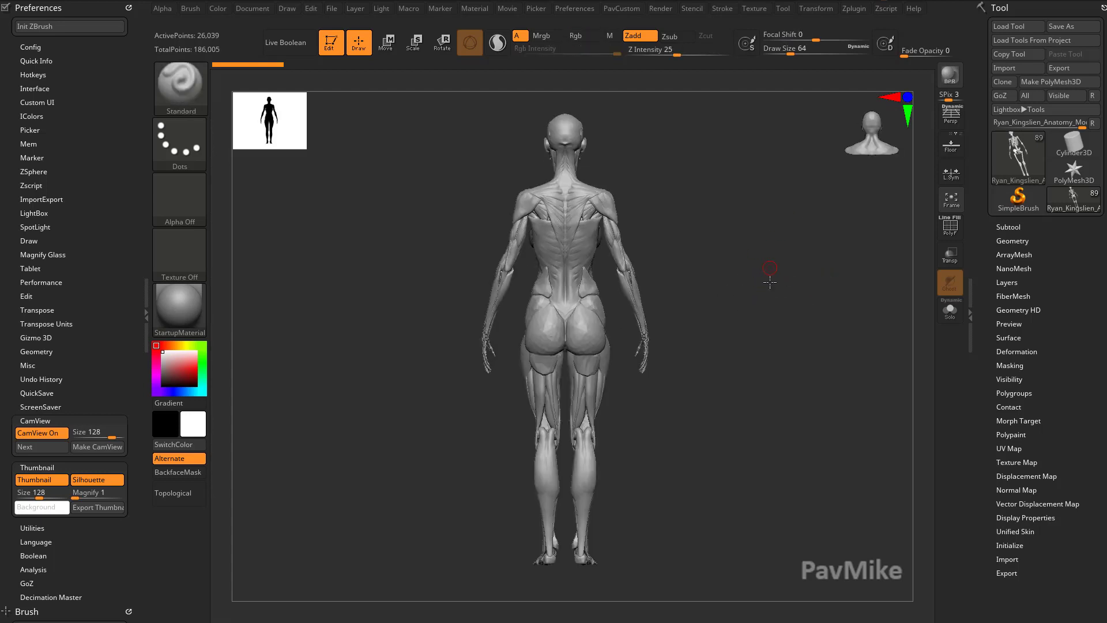
left_click_drag(769, 276, 776, 337)
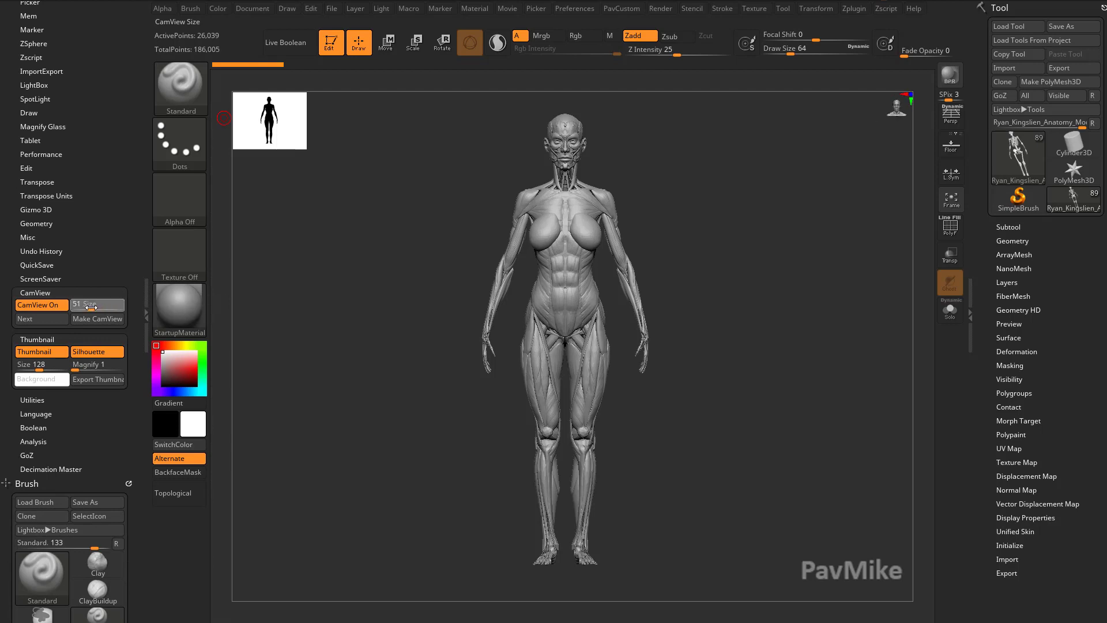
Raise the CamView Size slider to 250 to enlarge the navigation head.
left_click_drag(84, 304, 126, 304)
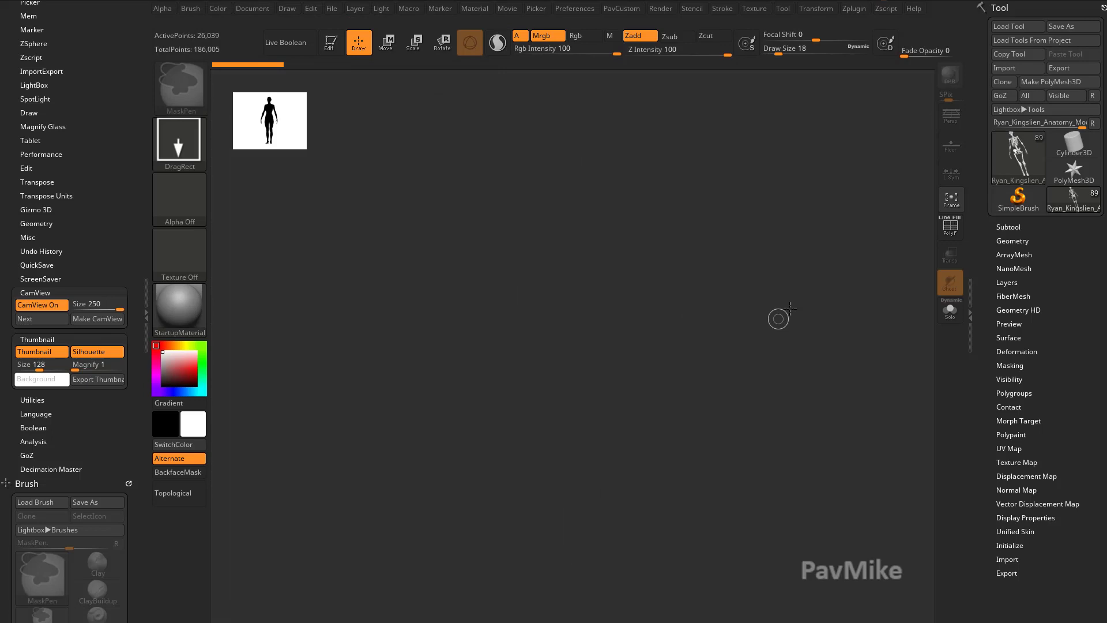
Load the Sphere3D primitive onto the canvas and put it into Edit mode.
left_click(1017, 200)
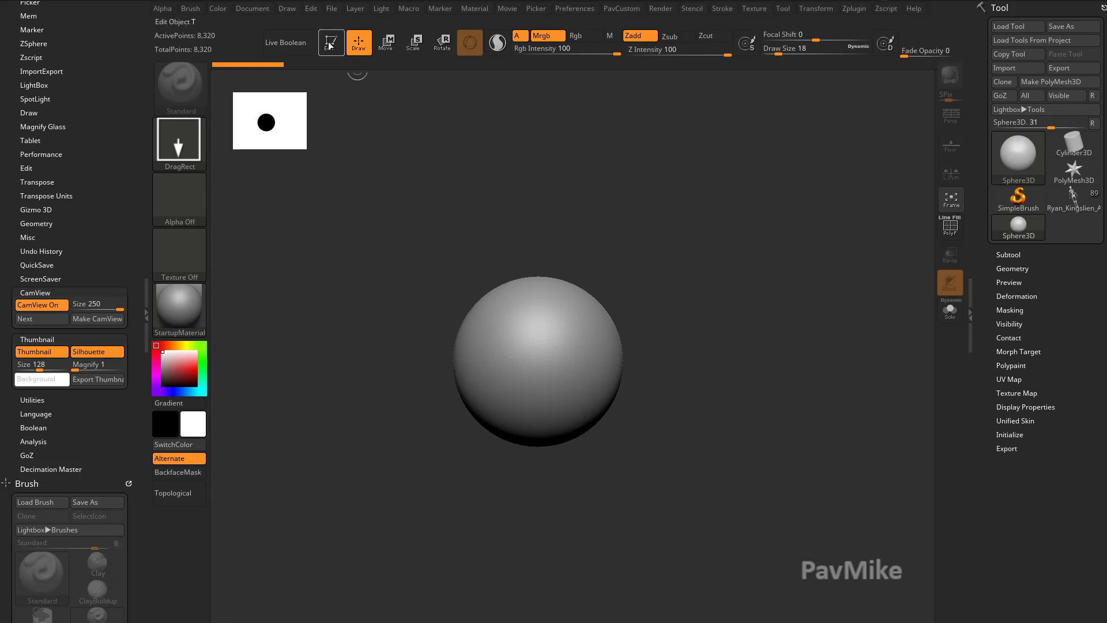
left_click(330, 42)
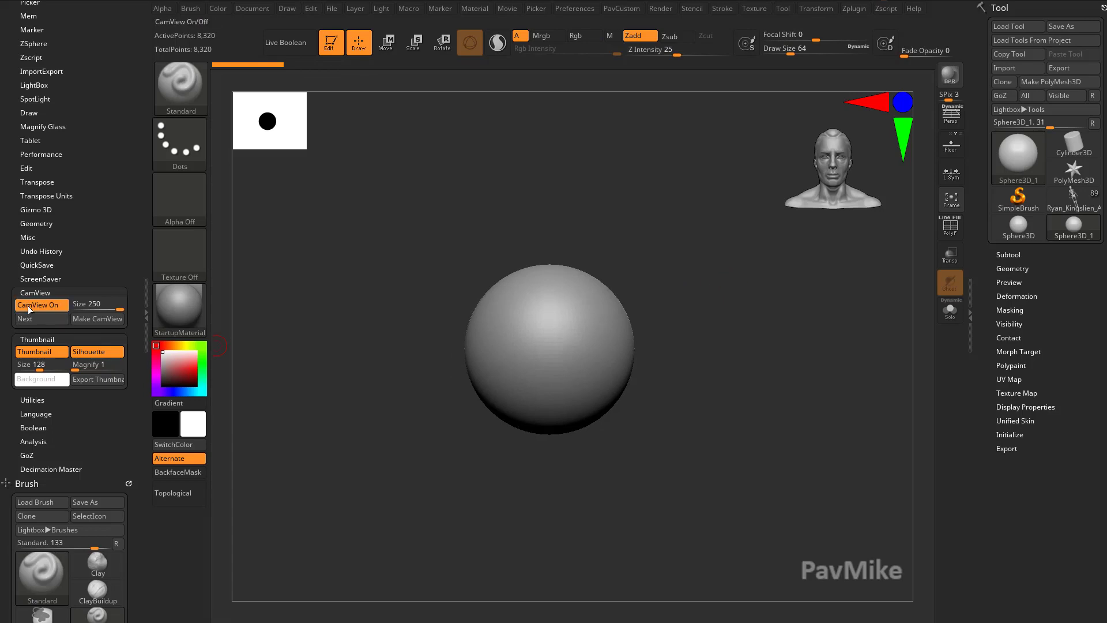
Hide CamView, convert the sphere to a PolyMesh3D and show the floor grid beneath it.
left_click(1059, 81)
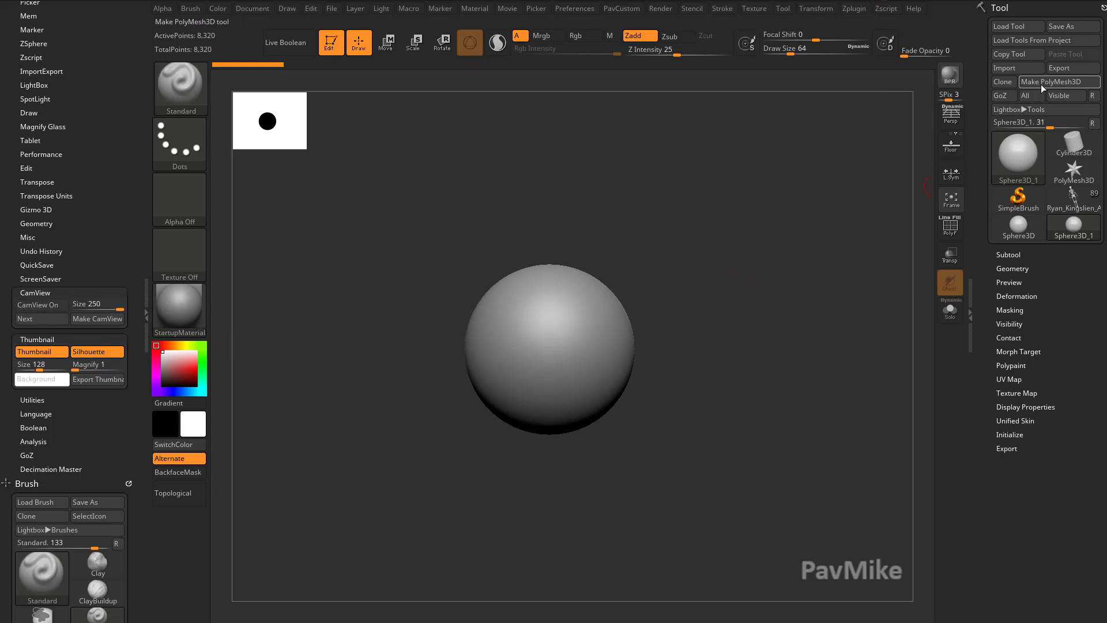
left_click(1059, 81)
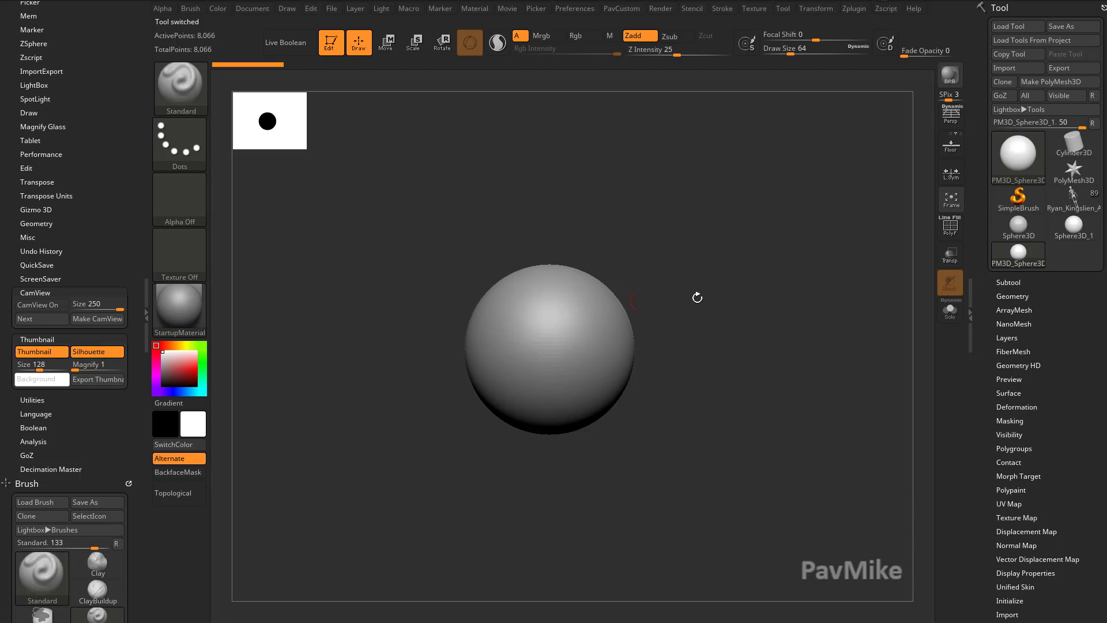
mouse_move(681, 345)
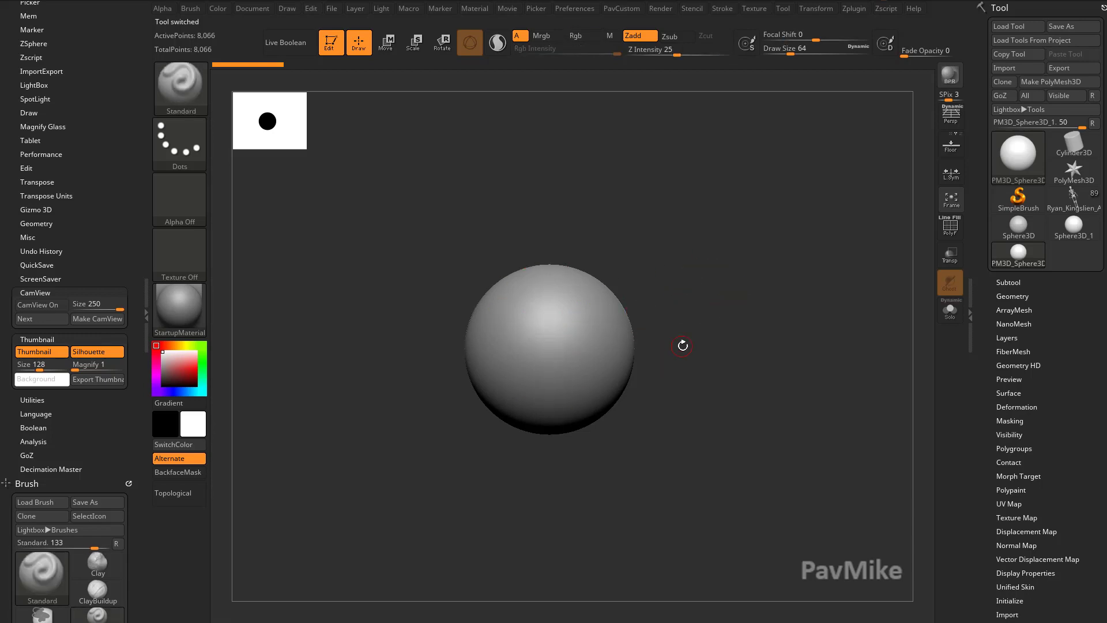
mouse_move(690, 324)
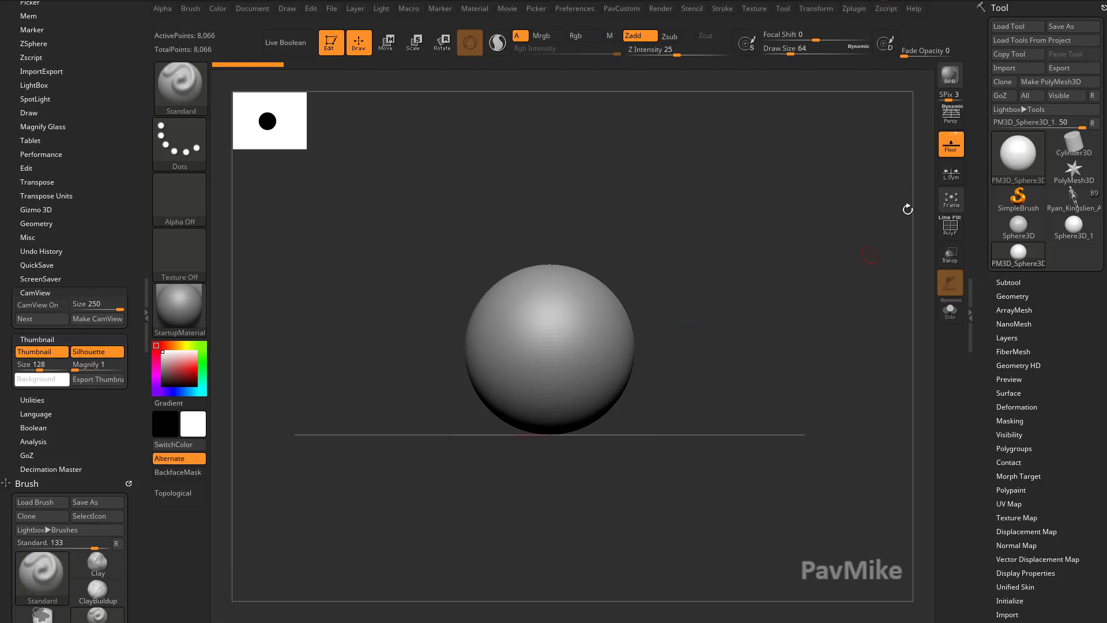
left_click(950, 145)
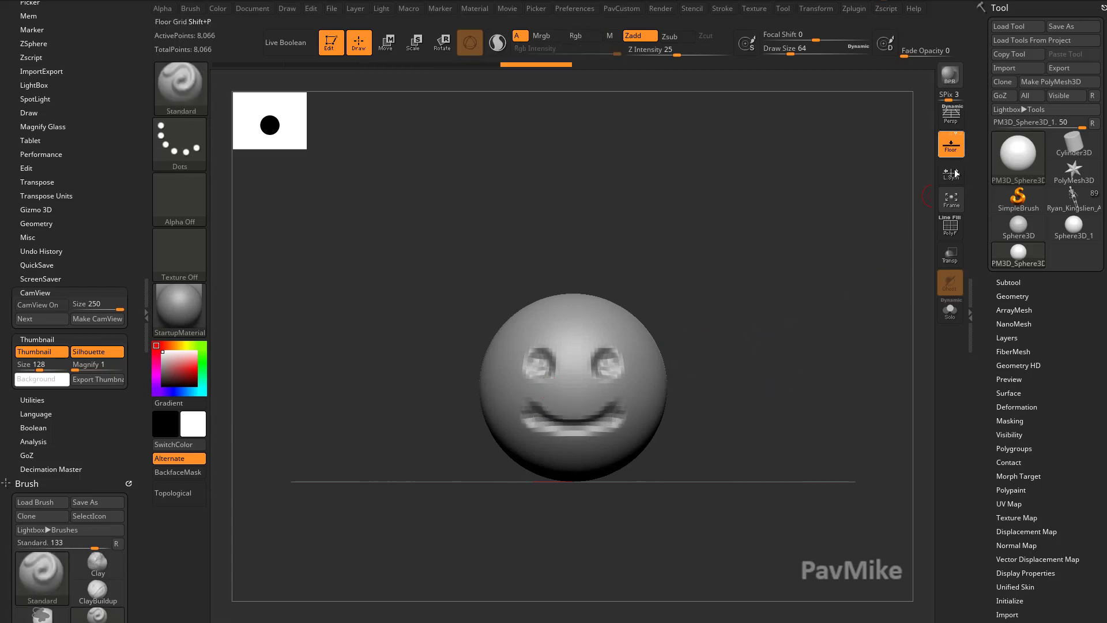
Re-enable CamView, cycle through the Earthquake and Skull models, and orbit the smiley sphere.
left_click(38, 305)
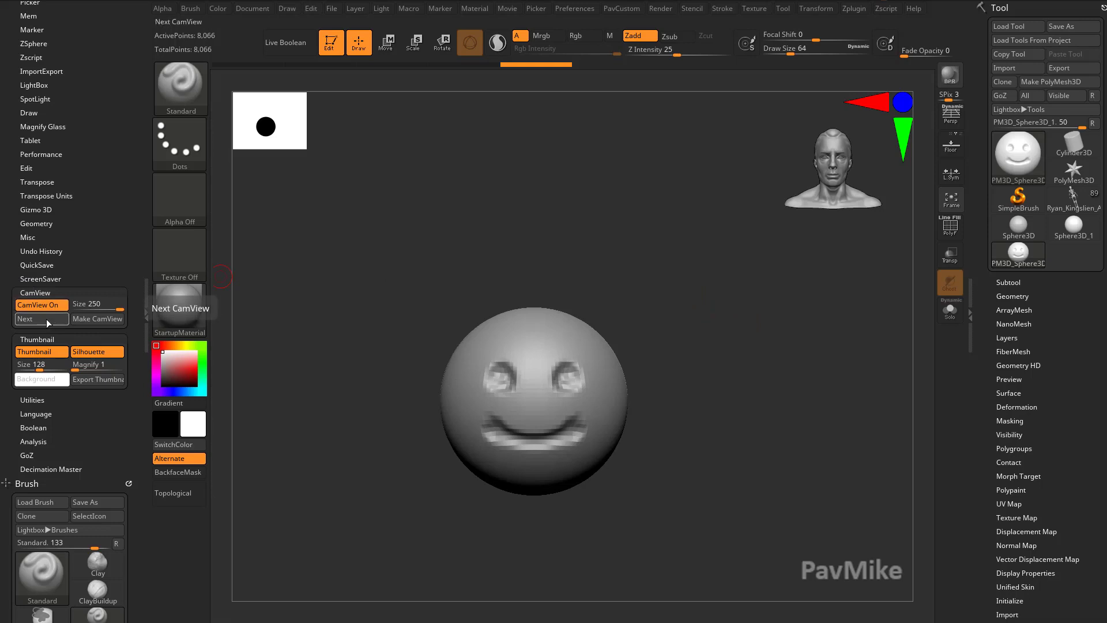
left_click(24, 318)
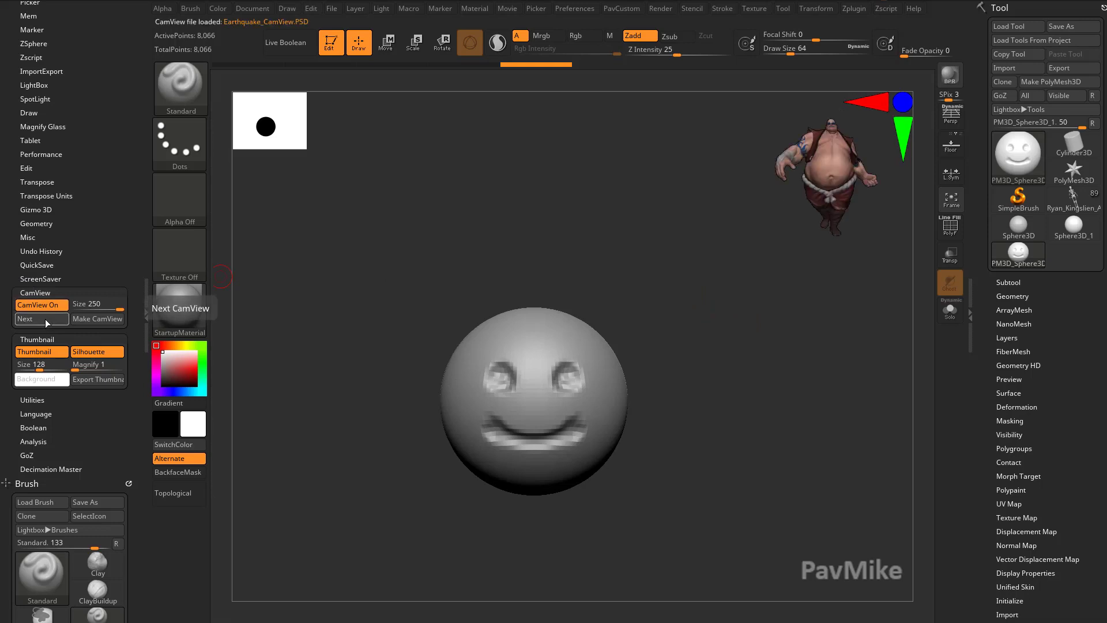
left_click(24, 318)
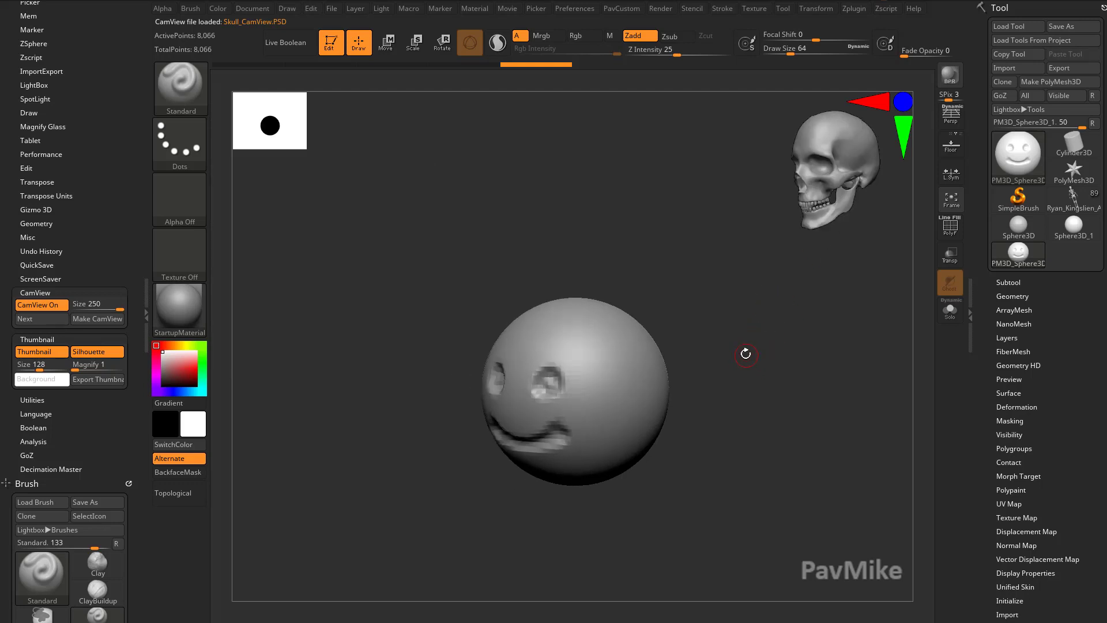
left_click_drag(746, 354, 769, 332)
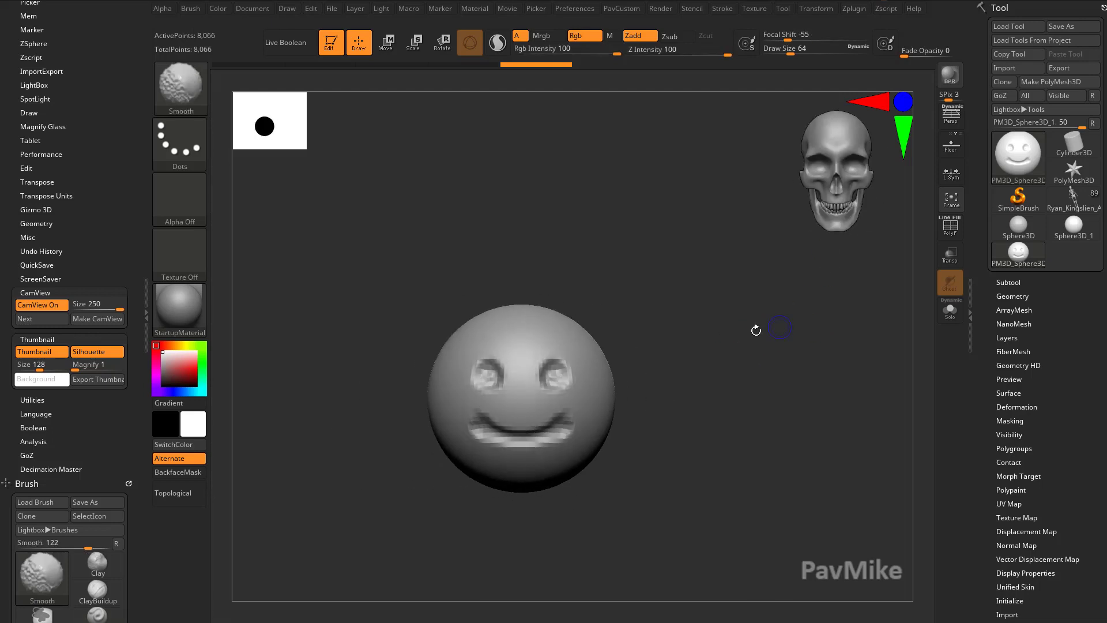
Cycle on through the White Cube back to the Default head while orbiting the sphere to a side view.
left_click(25, 318)
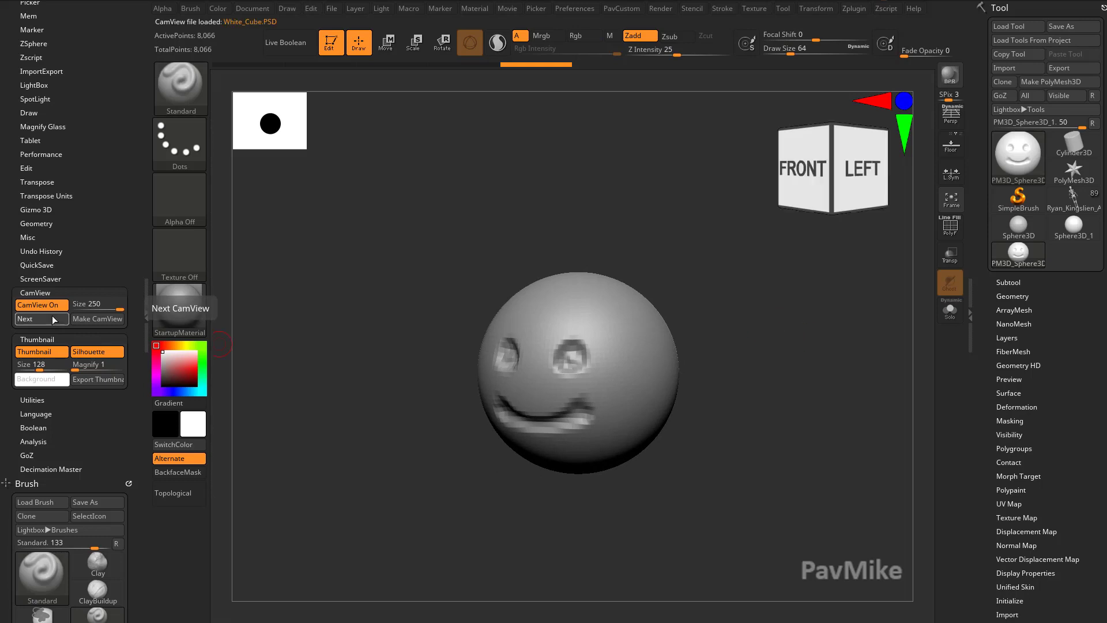
left_click(24, 318)
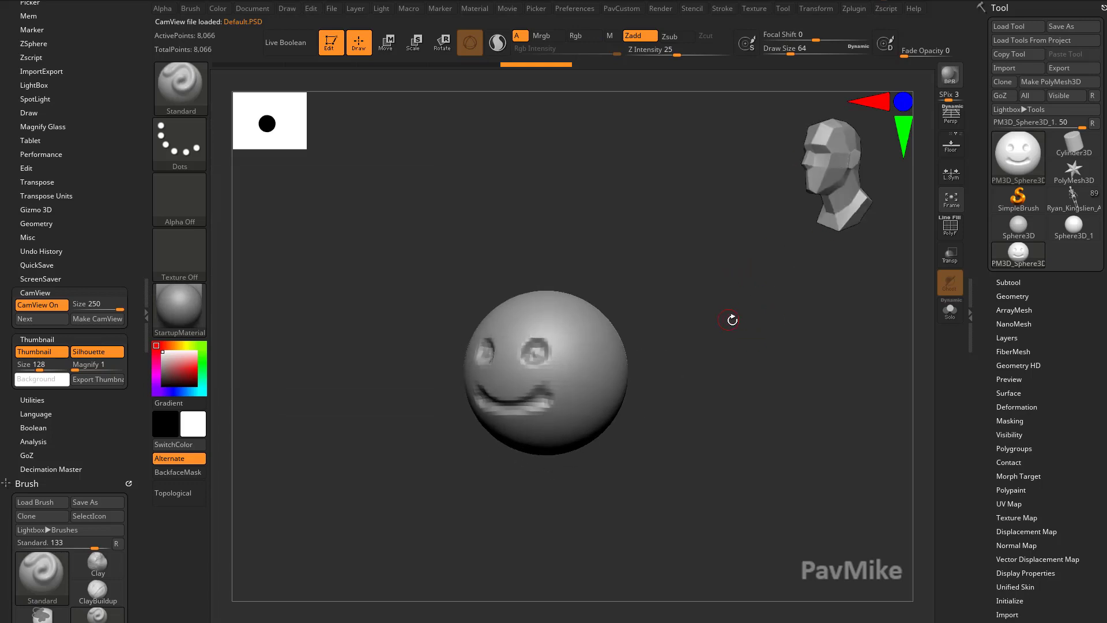
left_click_drag(731, 319, 793, 256)
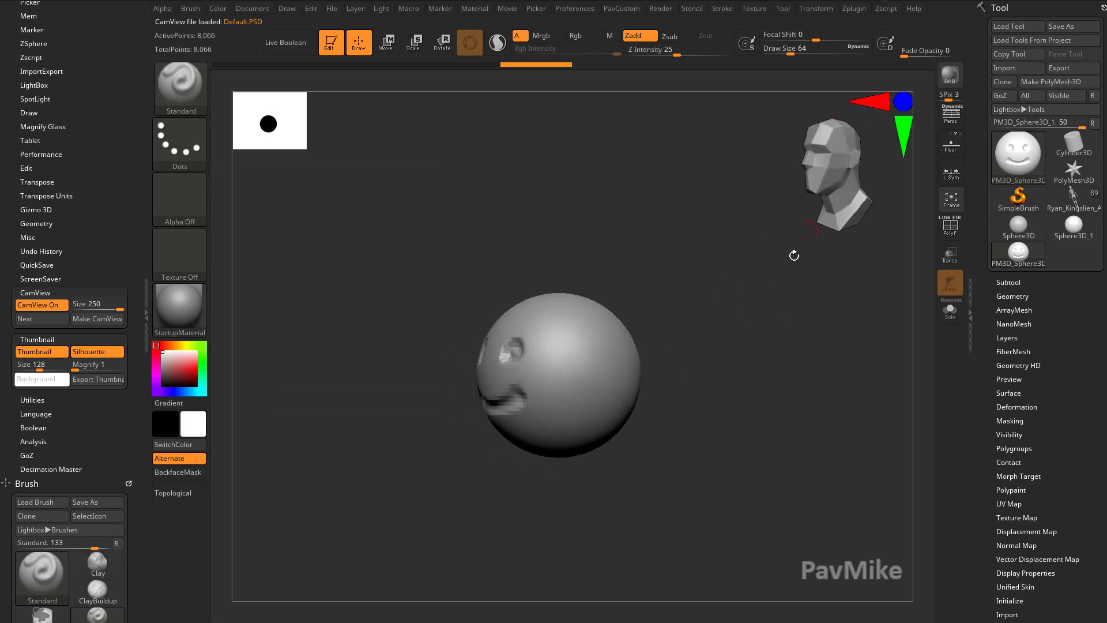
left_click_drag(795, 254, 733, 288)
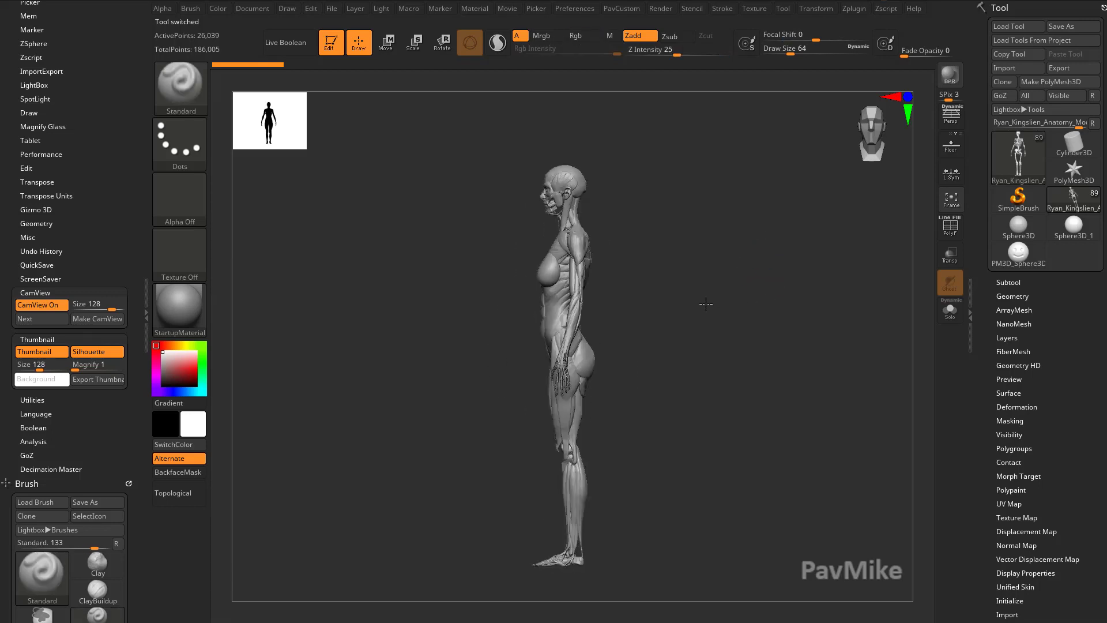
Shift-snap the anatomy figure to front and side orthographic views, then tumble it freely upside down.
left_click_drag(705, 305, 735, 285)
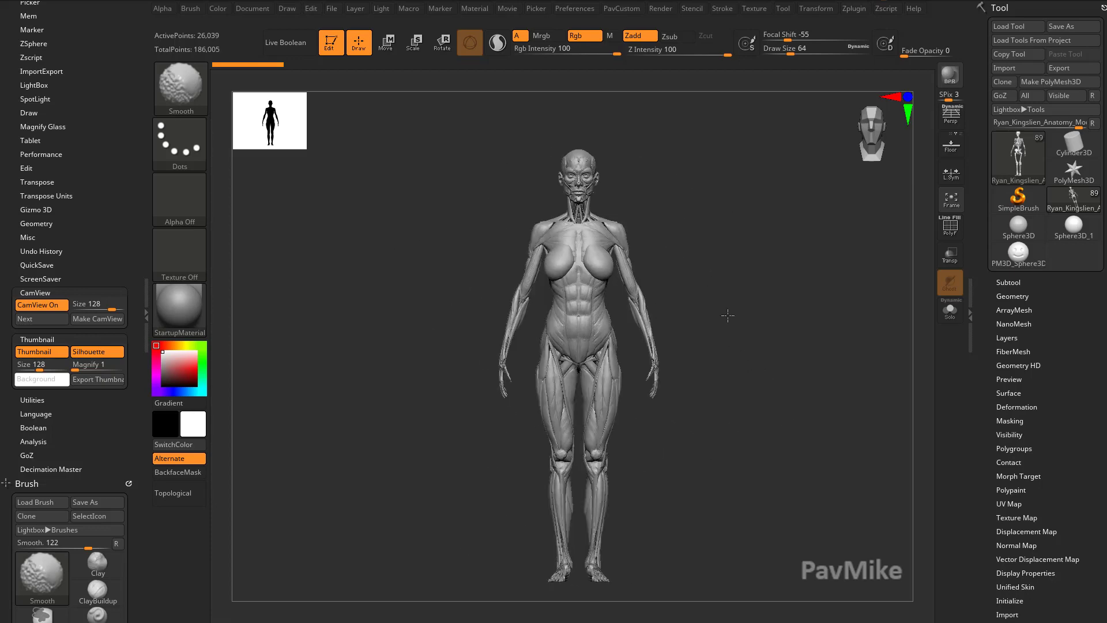
left_click_drag(728, 316, 745, 289)
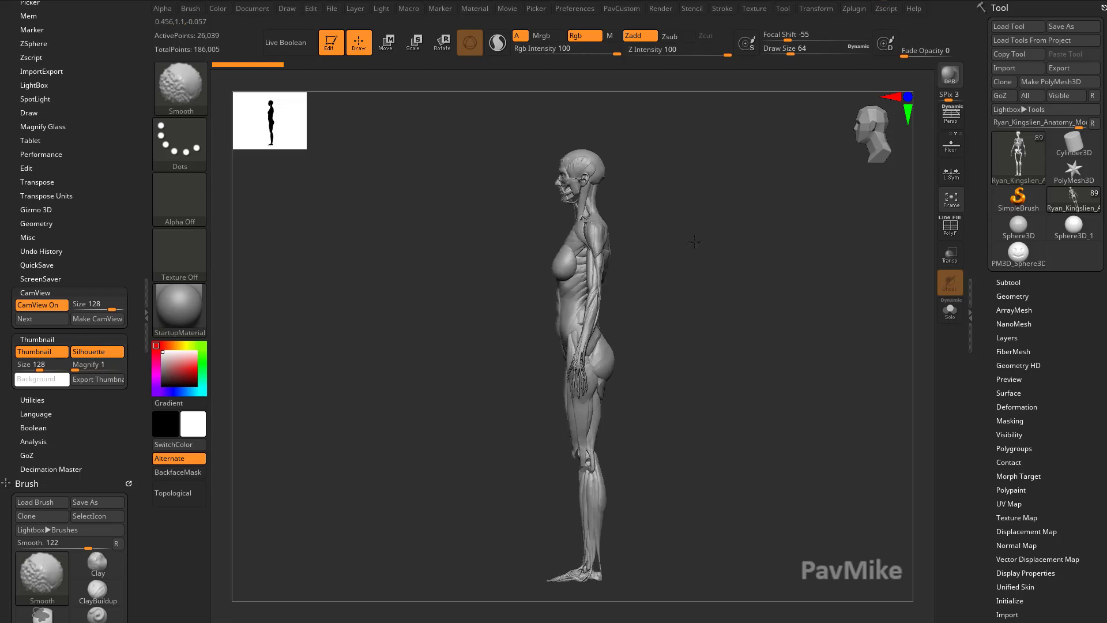
left_click_drag(694, 242, 495, 524)
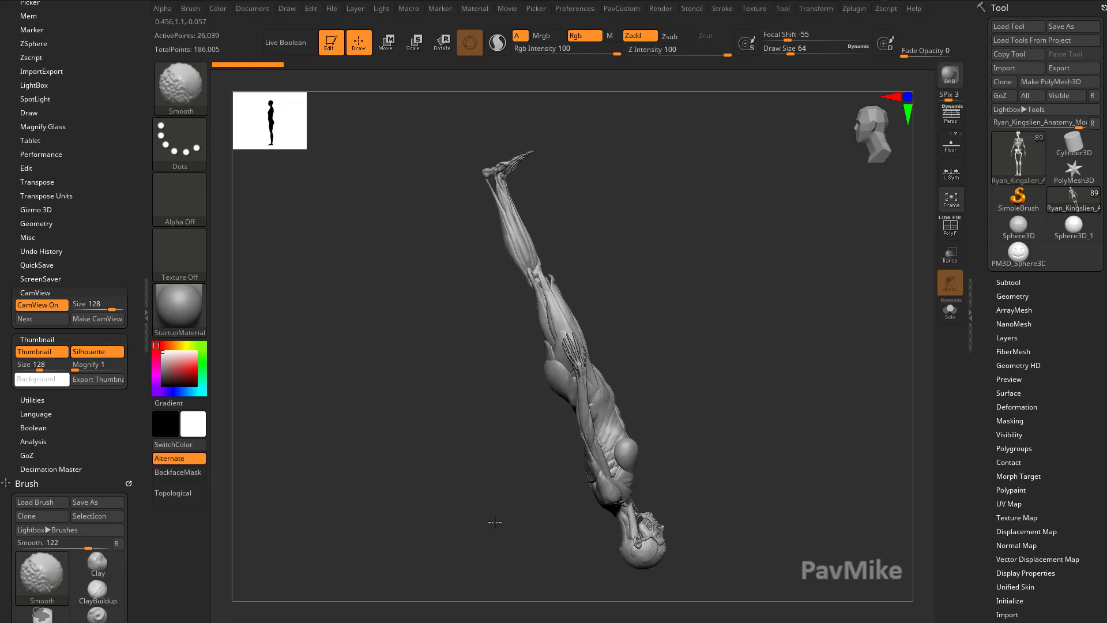